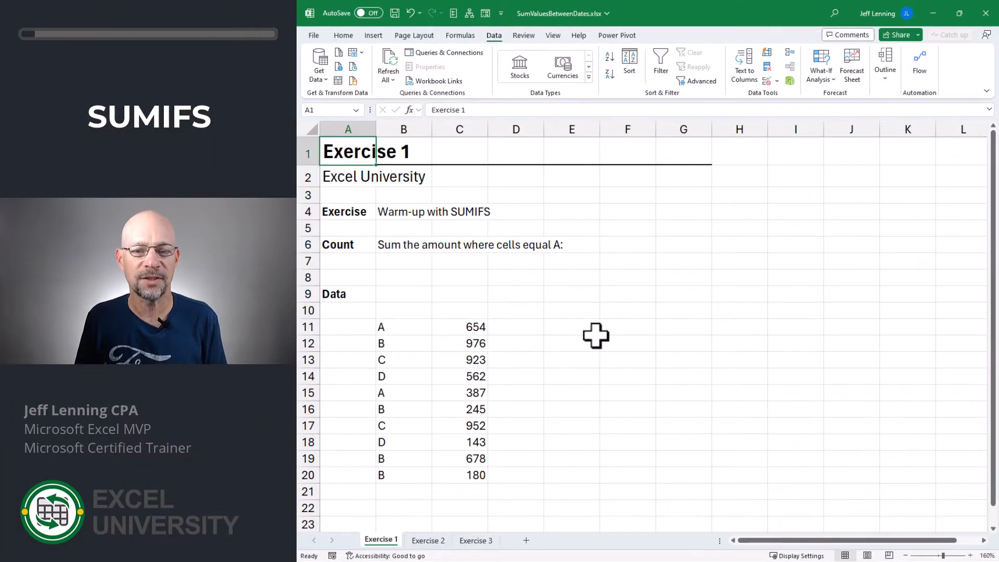
Enter =SUMIFS(C11:C20,B11:B20,"A") in B7 to sum amounts for letter A, giving 1041
{"action": "type", "text": "=sumif"}
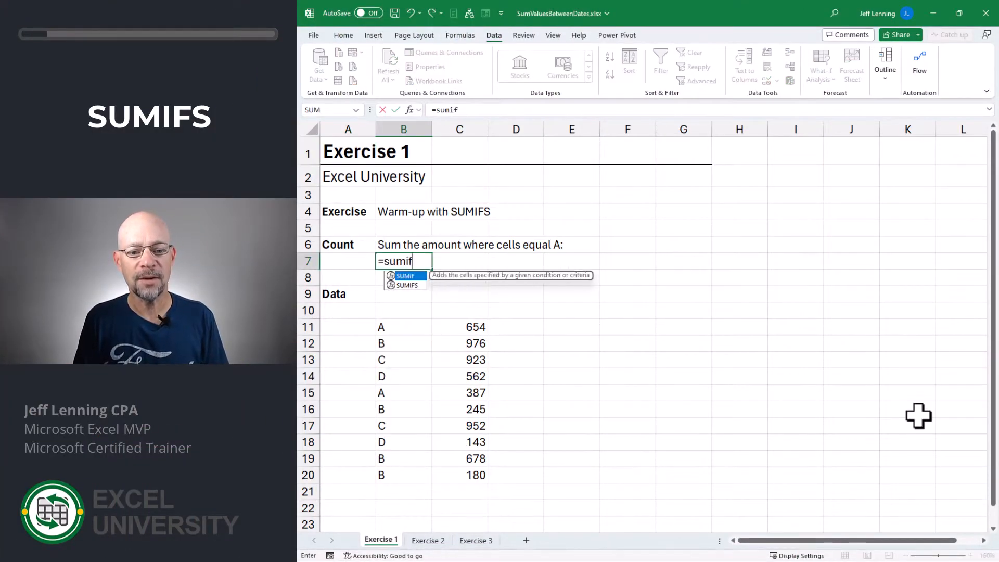
{"action": "type", "text": "fs("}
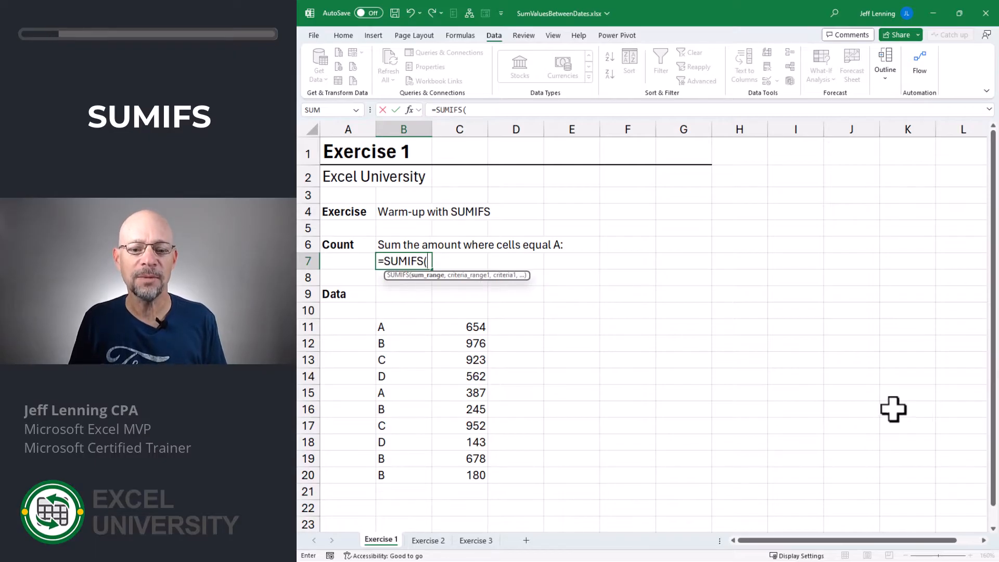
{"action": "left_click_drag", "start_coordinate": [459, 327], "coordinate": [459, 343]}
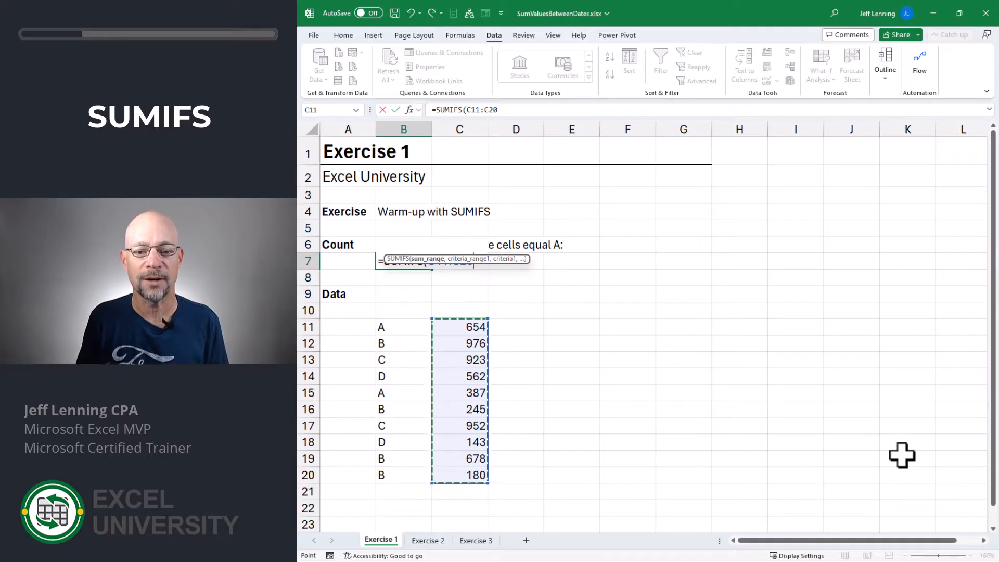
{"action": "type", "text": ","}
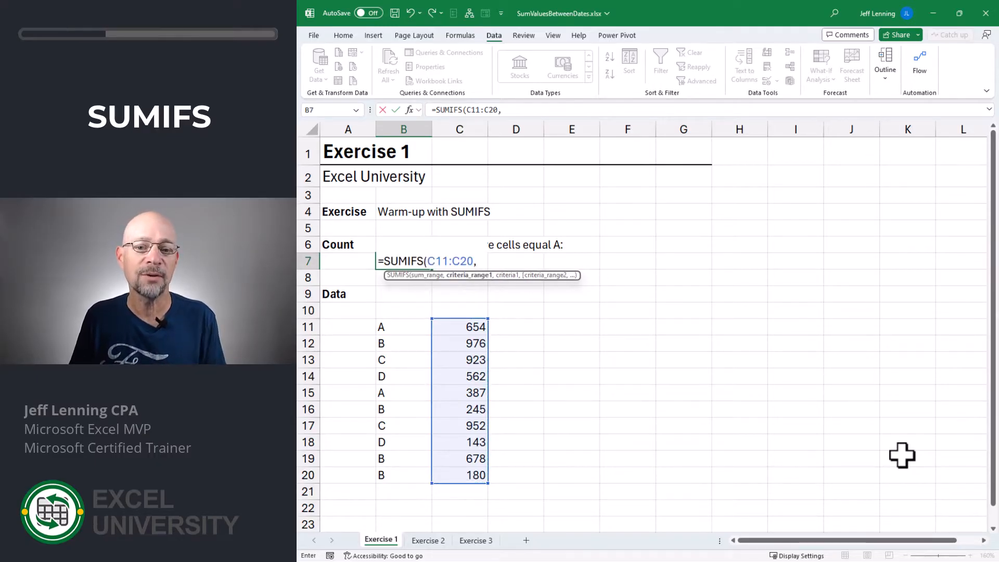
{"action": "mouse_move", "coordinate": [794, 411]}
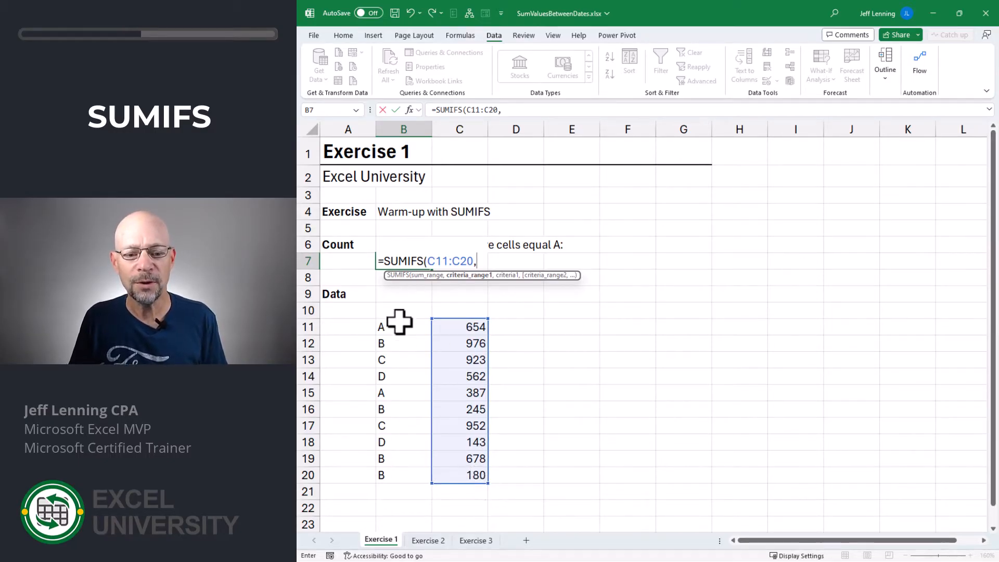
{"action": "left_click_drag", "start_coordinate": [403, 327], "coordinate": [403, 474]}
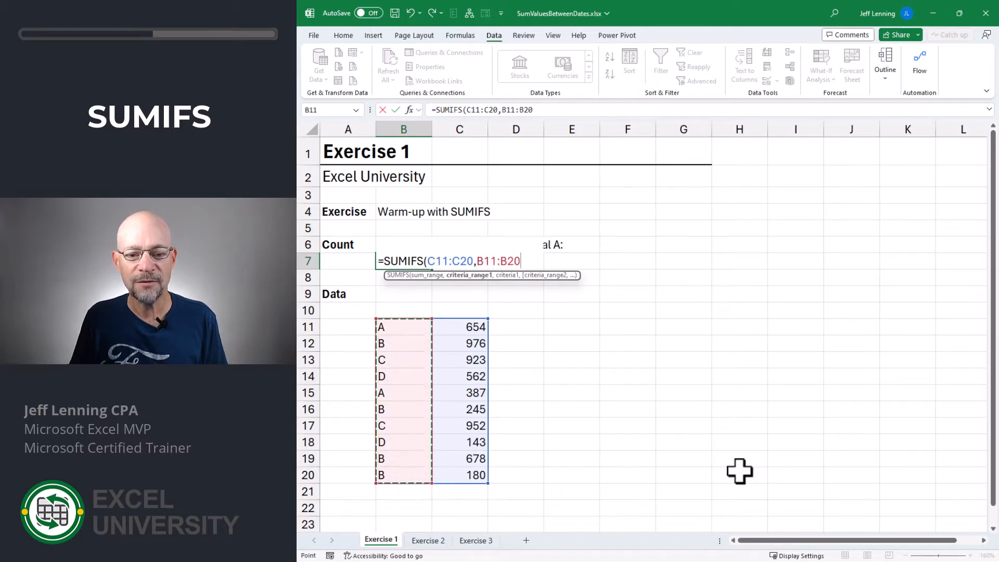
{"action": "type", "text": ","}
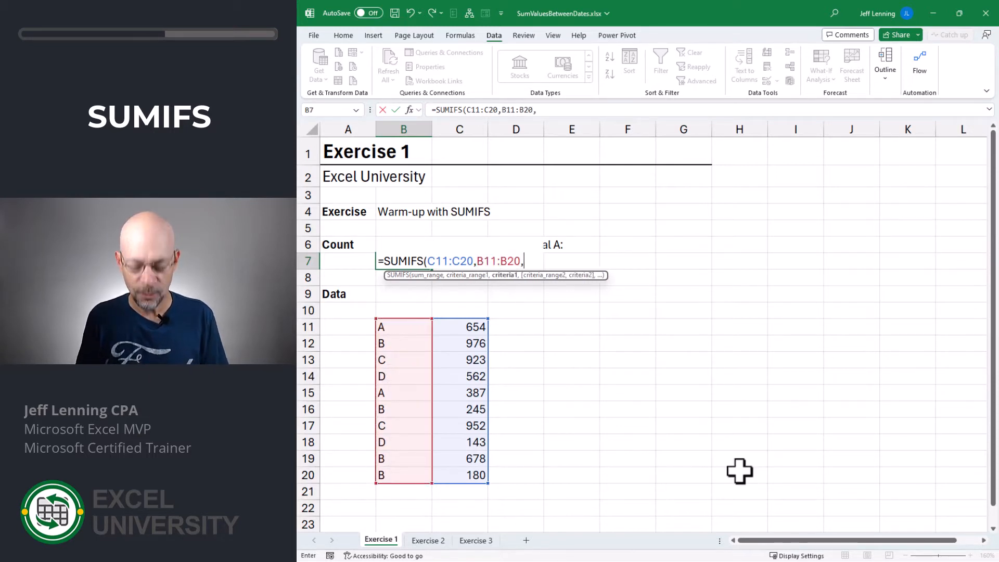
{"action": "type", "text": "\"A\""}
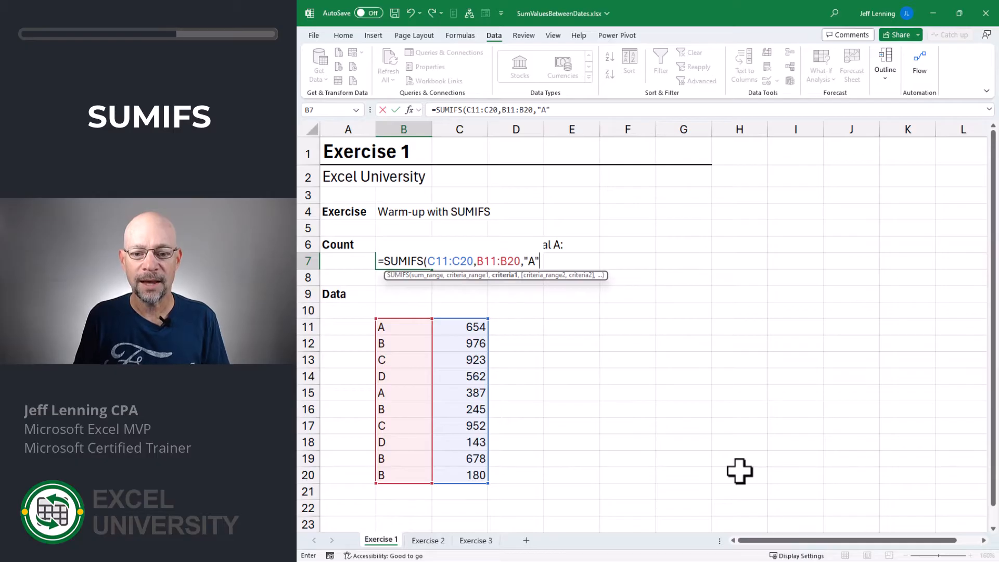
{"action": "type", "text": ")"}
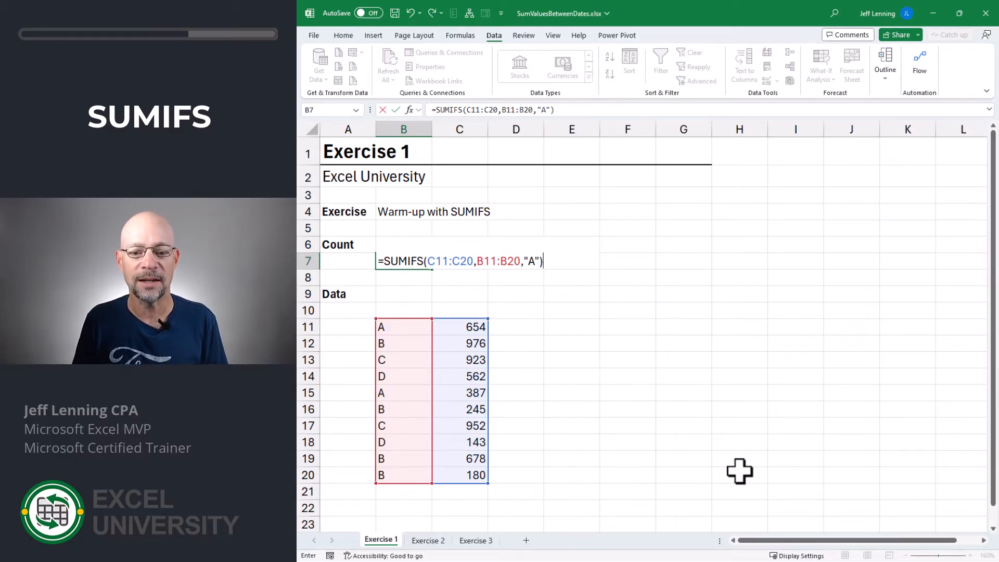
{"action": "key", "text": "enter"}
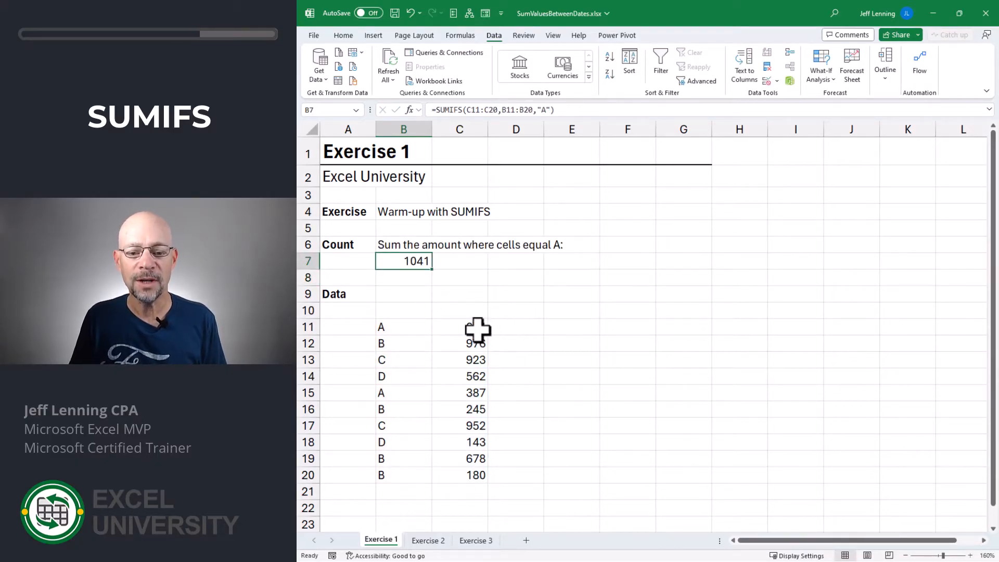
Select the letter cells in column B, then move to the Exercise 2 sheet
{"action": "left_click_drag", "start_coordinate": [404, 327], "coordinate": [404, 475]}
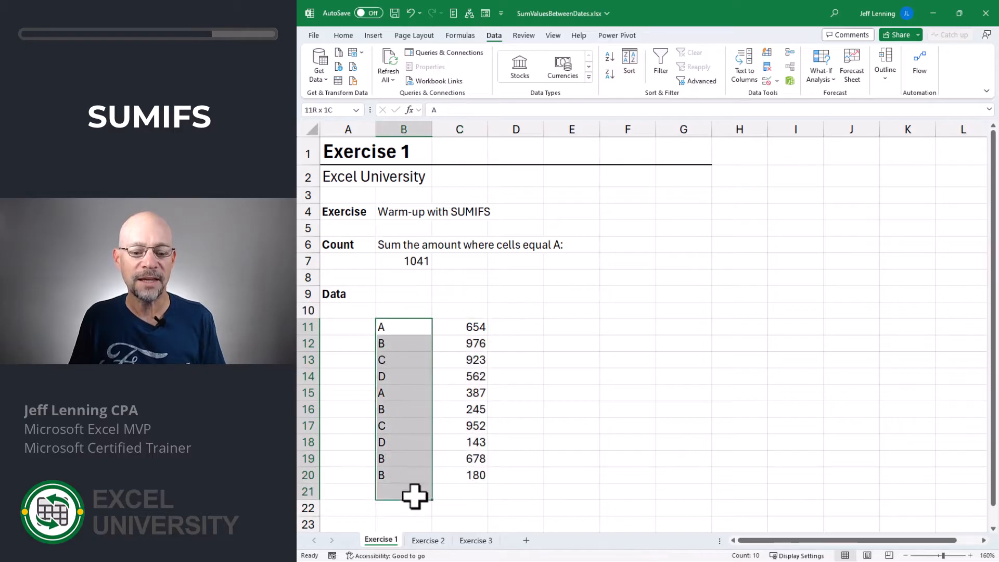
{"action": "left_click", "coordinate": [428, 540]}
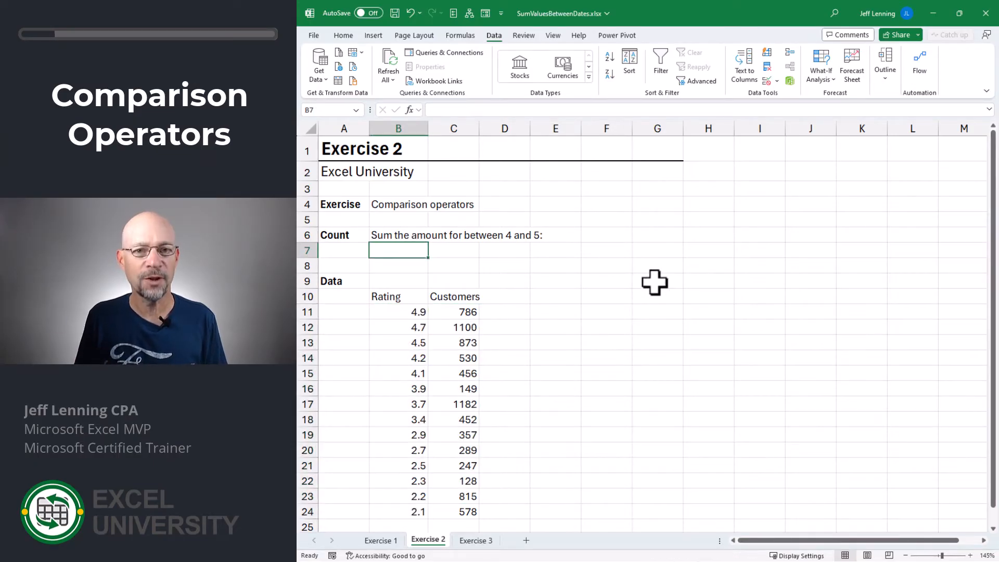
Enter =SUMIFS(C11:C24,B11:B24,">=4",B11:B24,"<=5") in B7, totaling 3745 customers
{"action": "type", "text": "="}
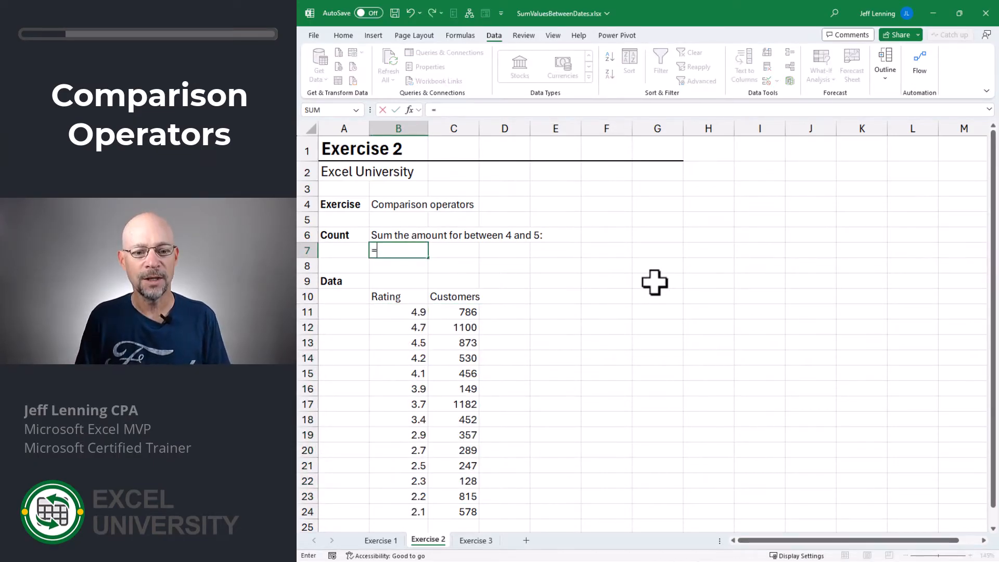
{"action": "type", "text": "SUMIFS(C11:C24"}
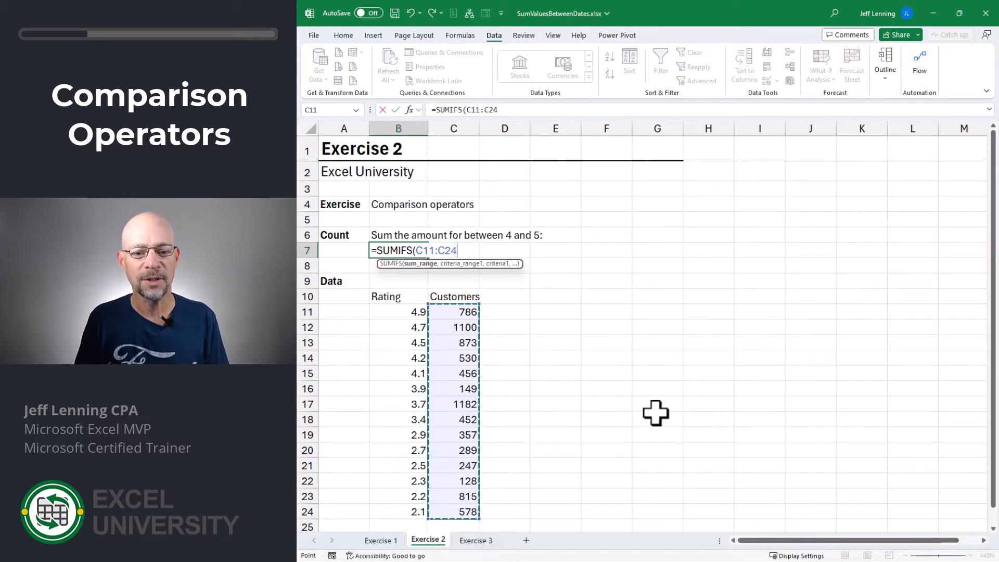
{"action": "type", "text": ",B11:B24,\">="}
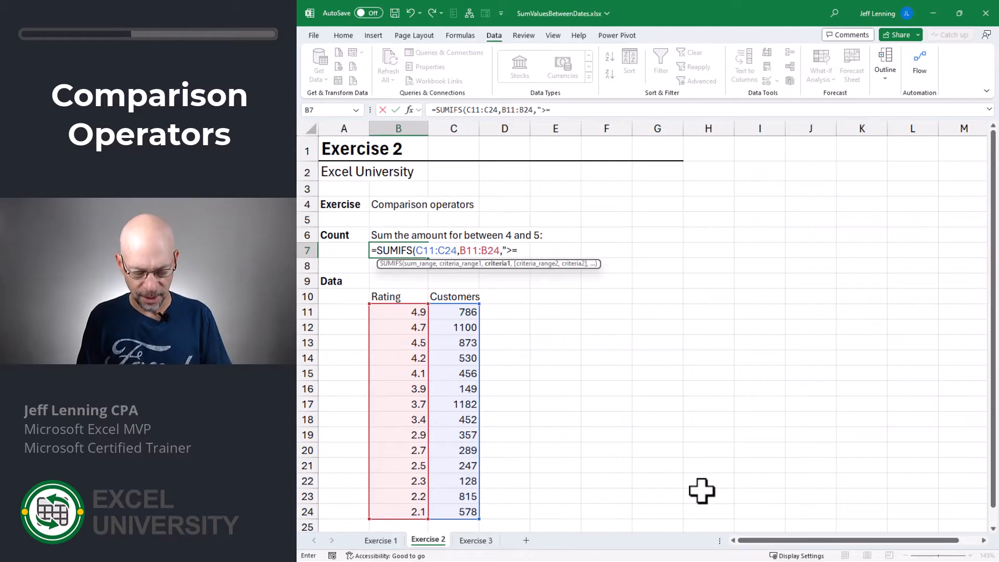
{"action": "type", "text": "4\""}
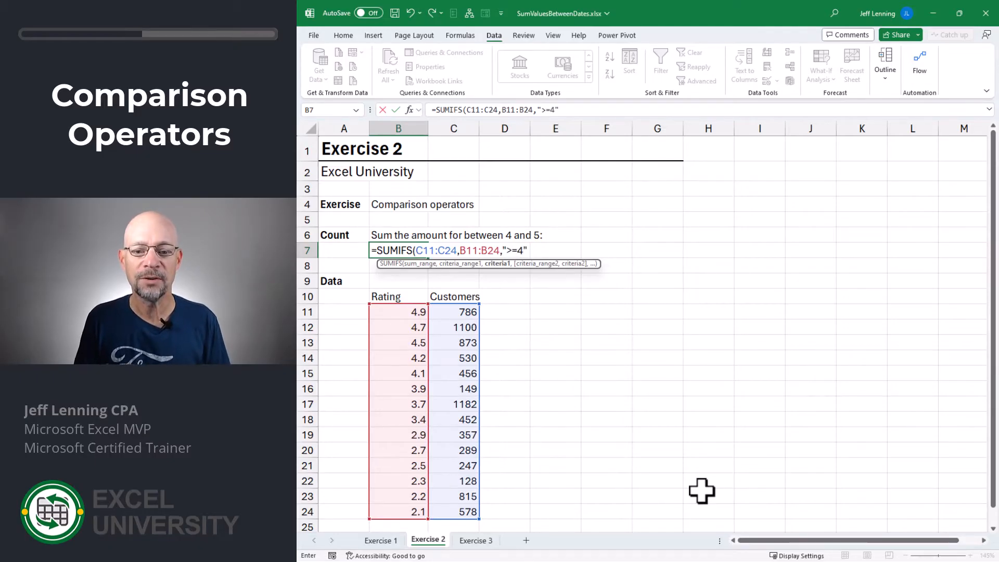
{"action": "type", "text": ",B11:B24"}
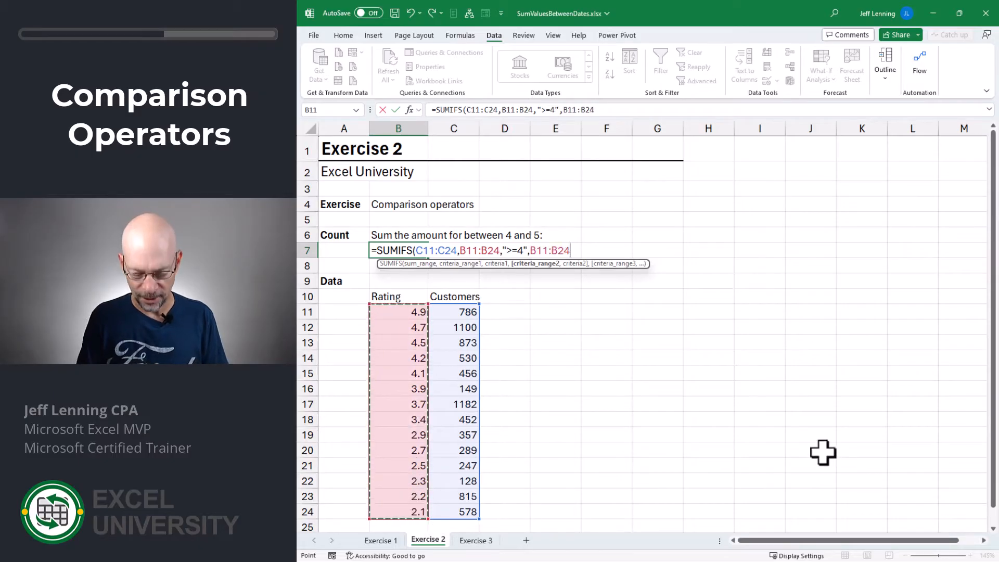
{"action": "type", "text": ",\"<="}
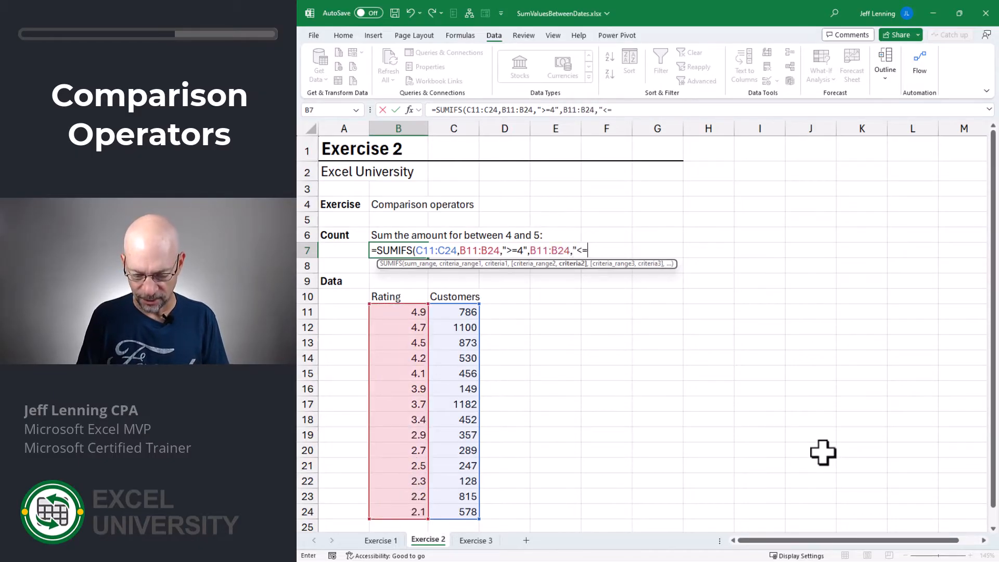
{"action": "type", "text": "5)"}
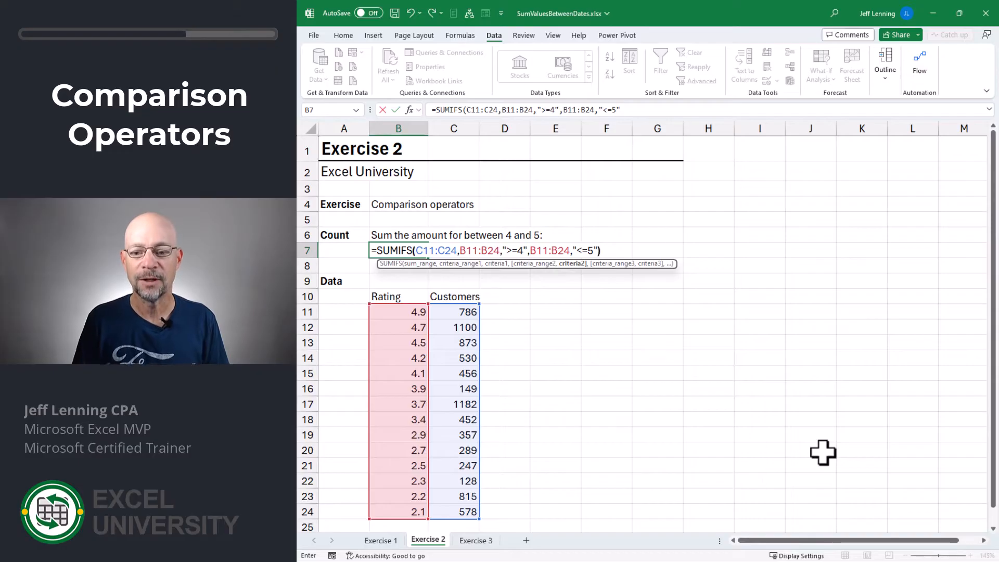
{"action": "key", "text": "Enter"}
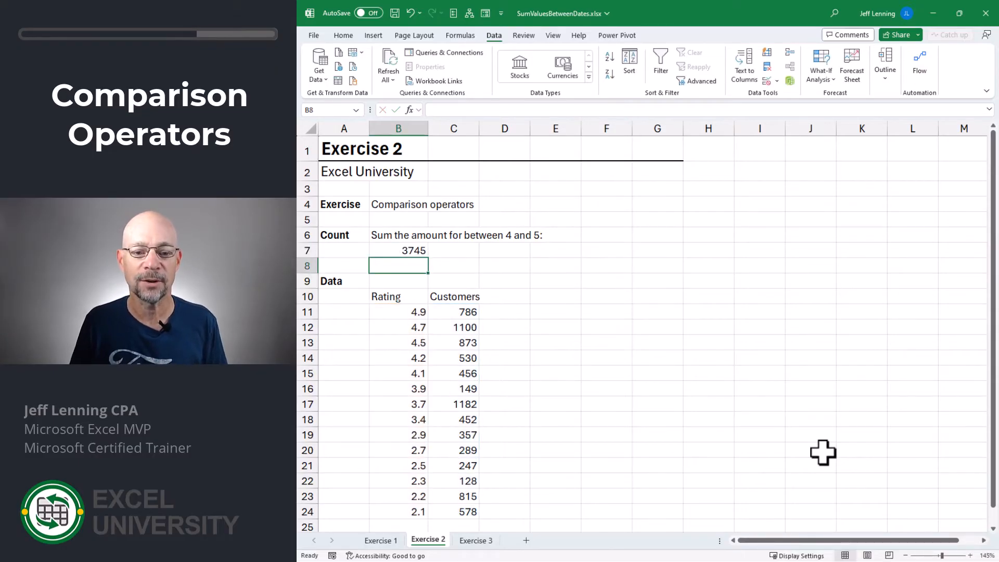
Review the Rating column and the B7 formula, then move to the Exercise 3 sheet
{"action": "left_click_drag", "start_coordinate": [398, 311], "coordinate": [398, 496]}
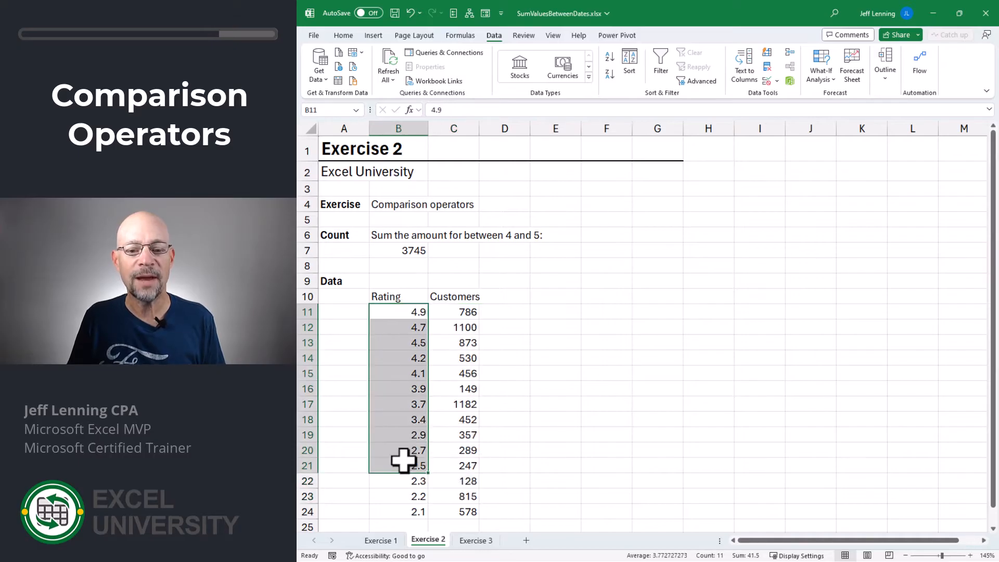
{"action": "left_click", "coordinate": [399, 250]}
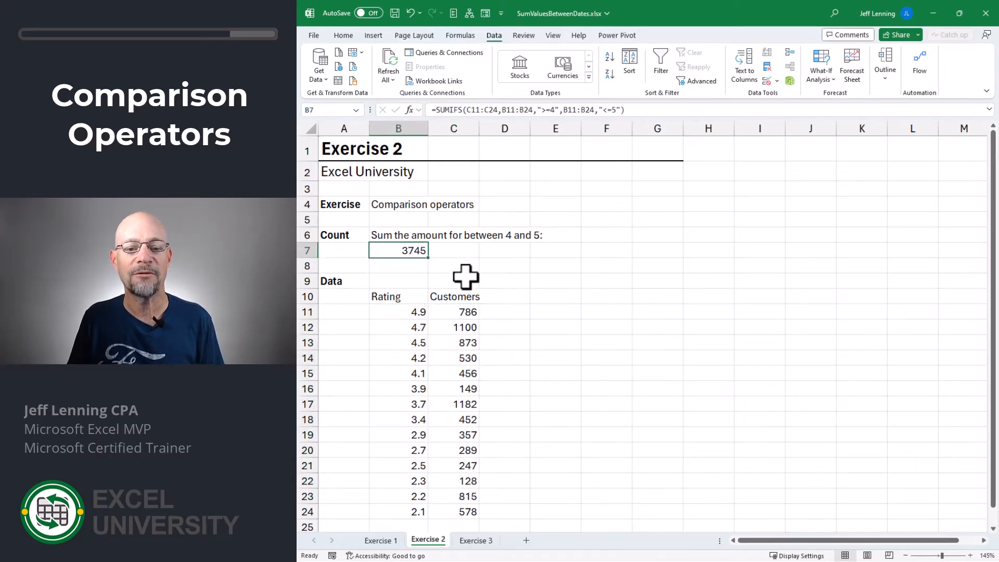
{"action": "double_click", "coordinate": [399, 250]}
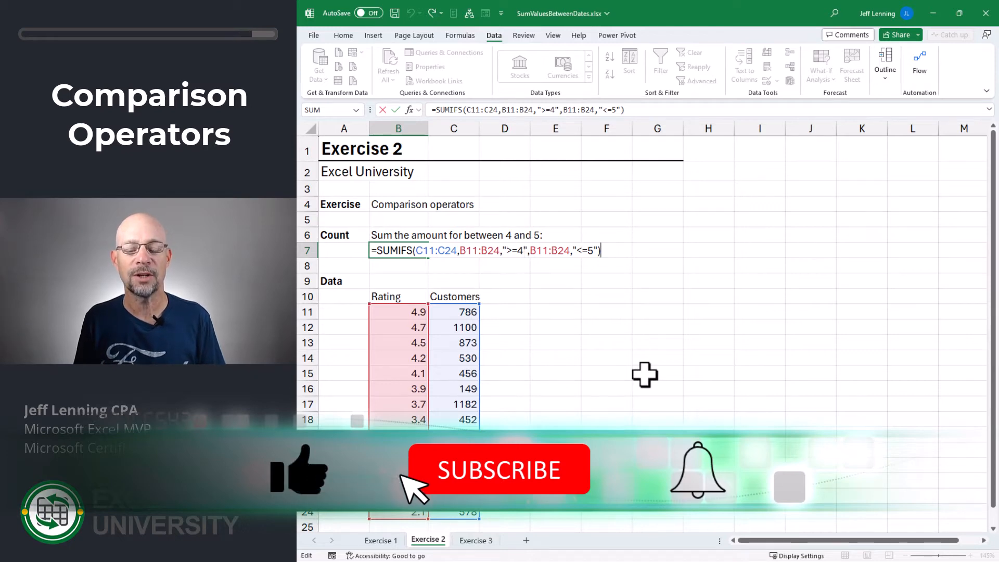
{"action": "left_click", "coordinate": [475, 540]}
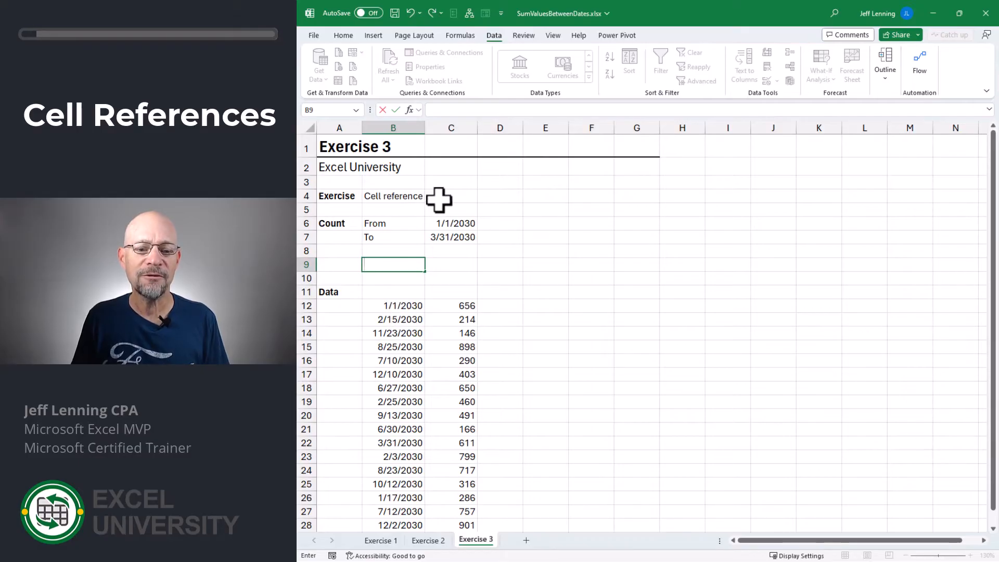
{"action": "mouse_move", "coordinate": [591, 260]}
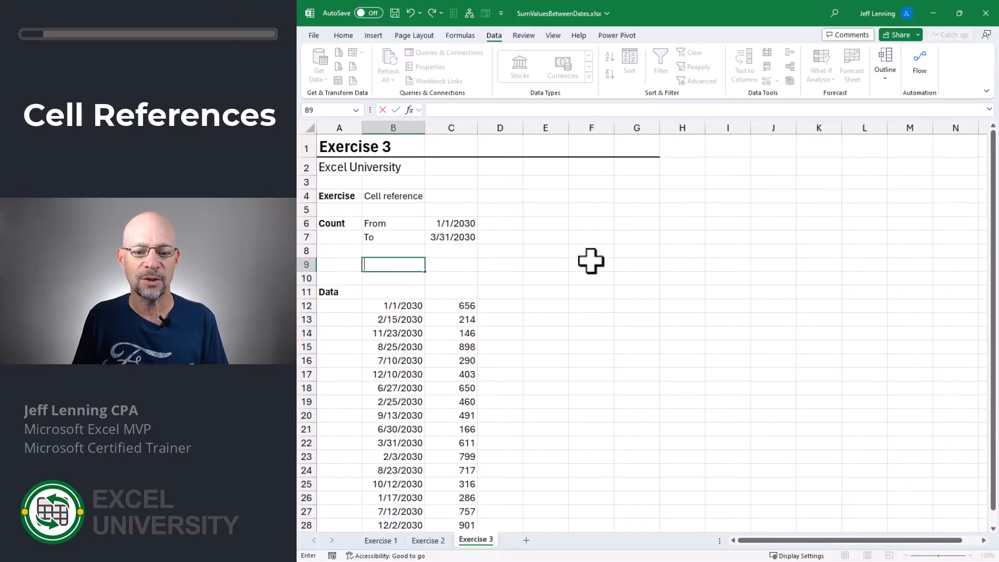
Start =SUMIFS( in B9 summing C12:C28 for dates B12:B28 on or after the From date in C6
{"action": "type", "text": "=SUMIFS("}
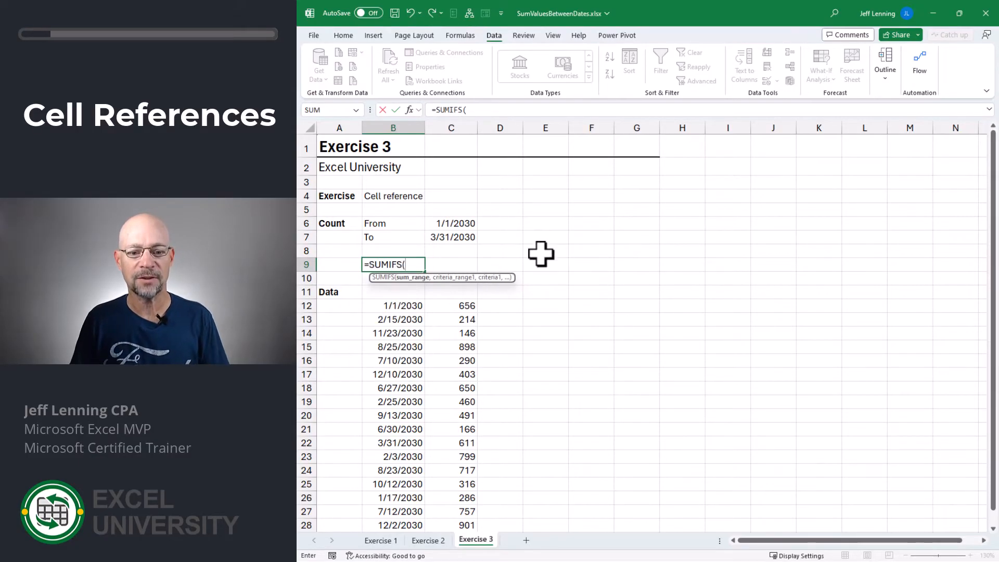
{"action": "left_click_drag", "start_coordinate": [451, 305], "coordinate": [451, 524]}
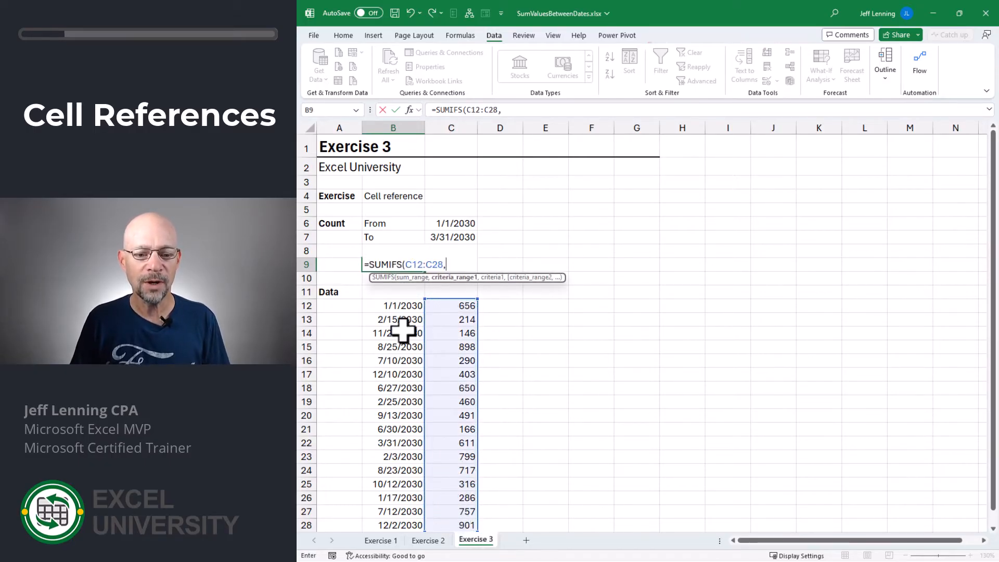
{"action": "left_click_drag", "start_coordinate": [394, 305], "coordinate": [394, 524]}
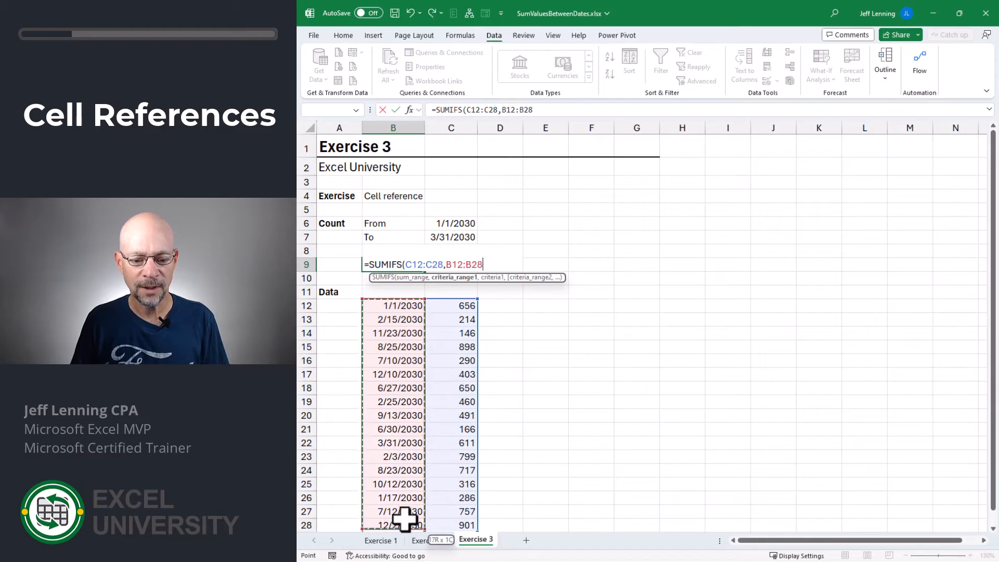
{"action": "type", "text": ","}
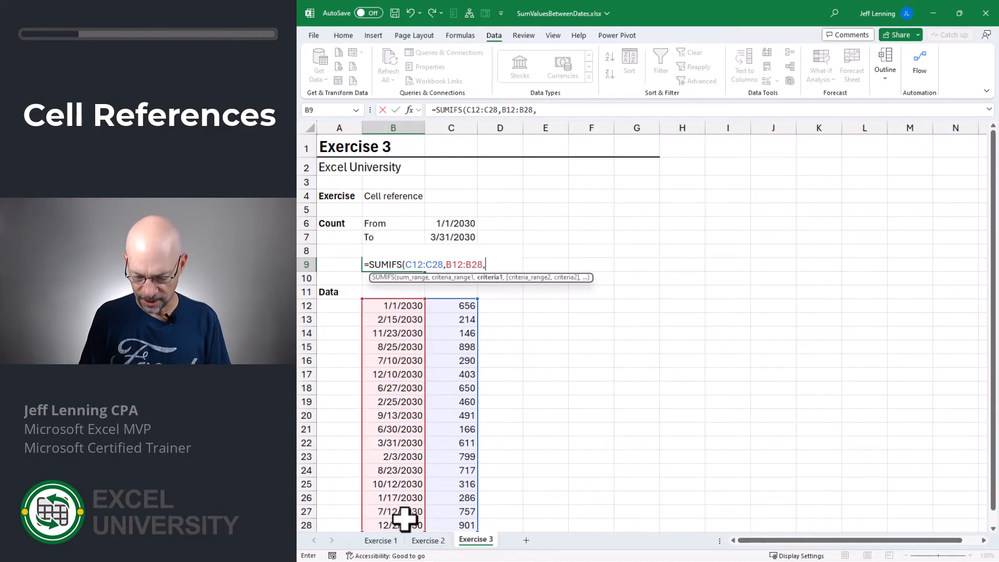
{"action": "type", "text": "\">=\"&"}
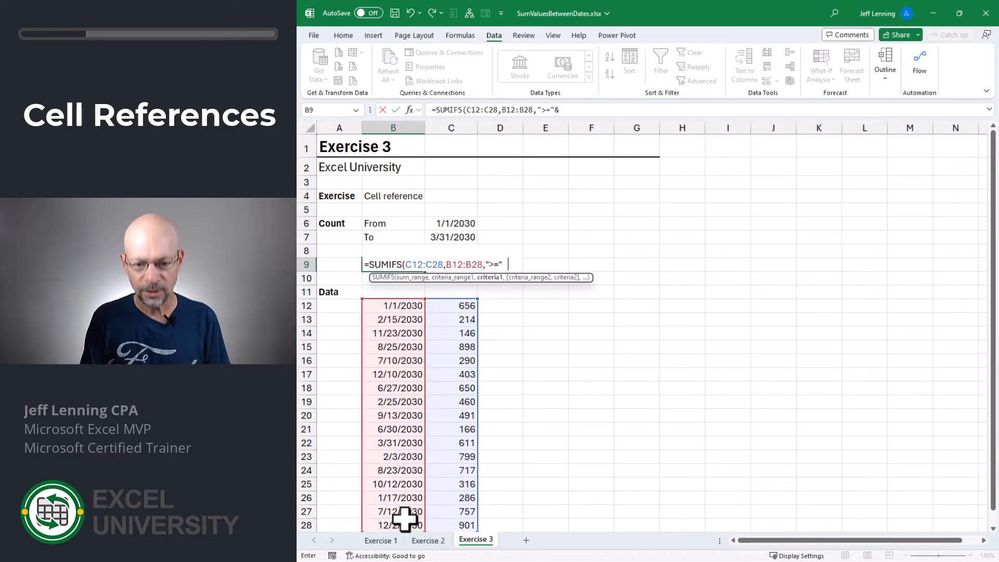
{"action": "left_click", "coordinate": [452, 223]}
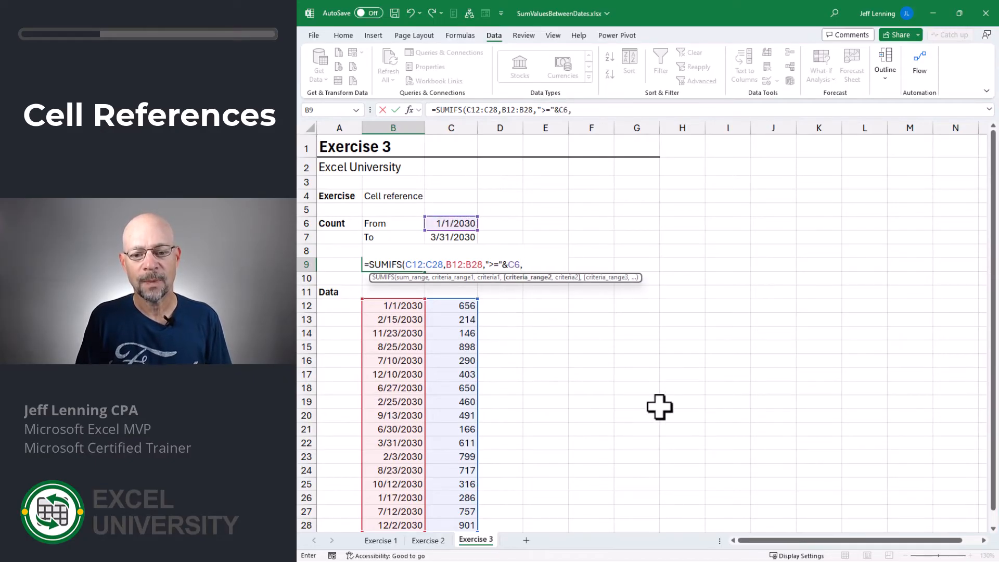
{"action": "mouse_move", "coordinate": [382, 306]}
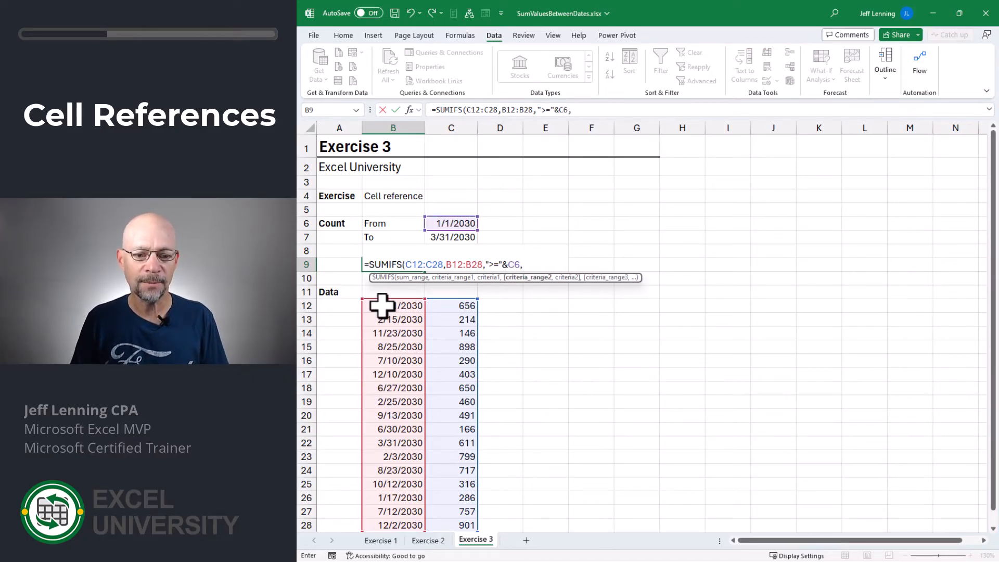
Add dates B12:B28 as the second criteria range with a "<=" upper bound
{"action": "left_click_drag", "start_coordinate": [393, 305], "coordinate": [393, 525]}
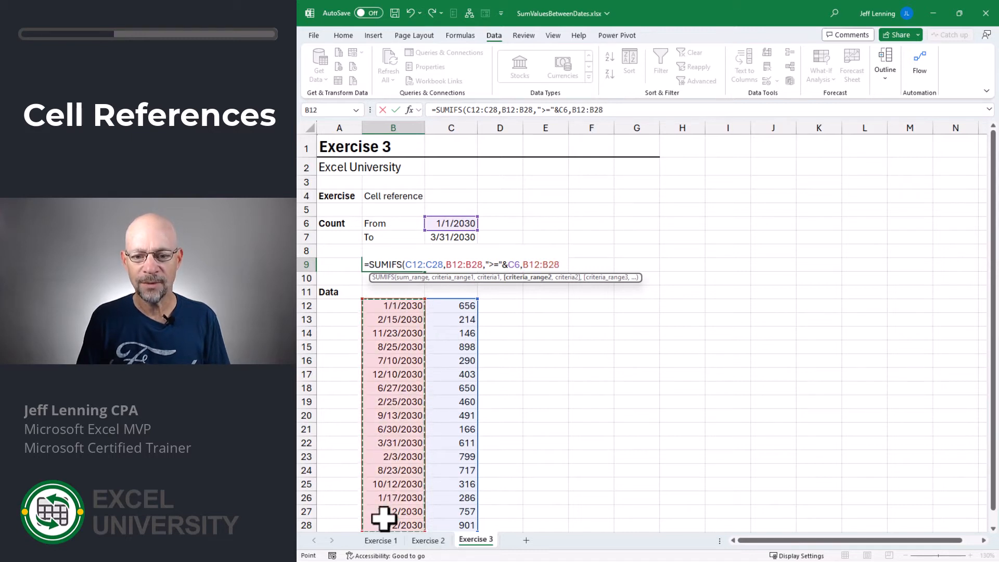
{"action": "type", "text": ",\"<=\""}
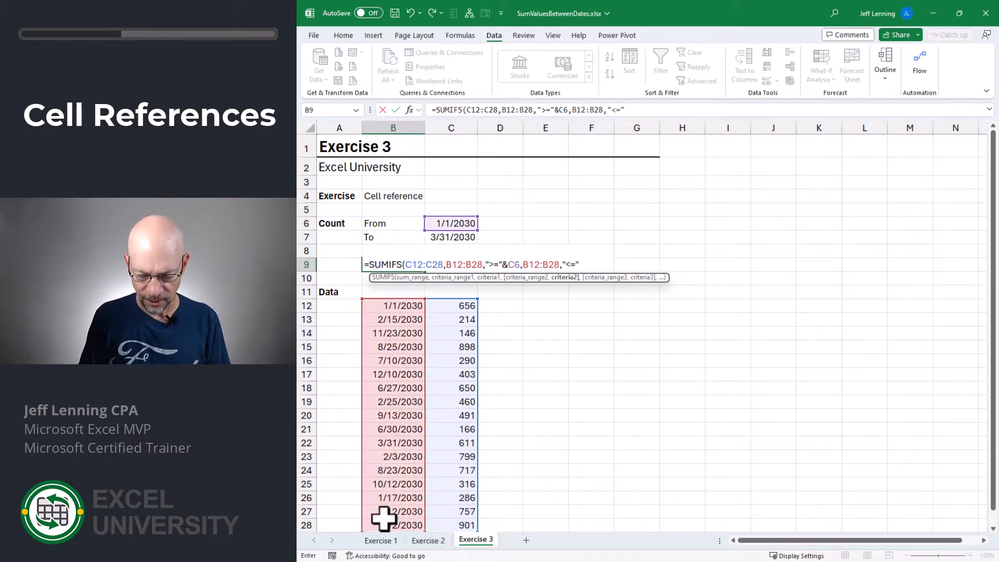
{"action": "left_click", "coordinate": [451, 223]}
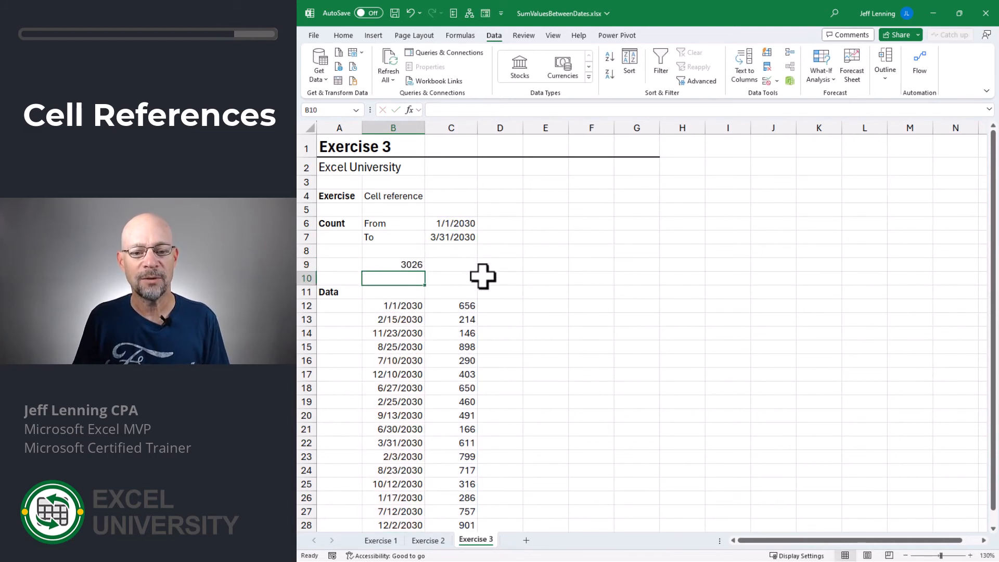
Replace the To date in C7 with 1/31/2030
{"action": "left_click", "coordinate": [450, 237]}
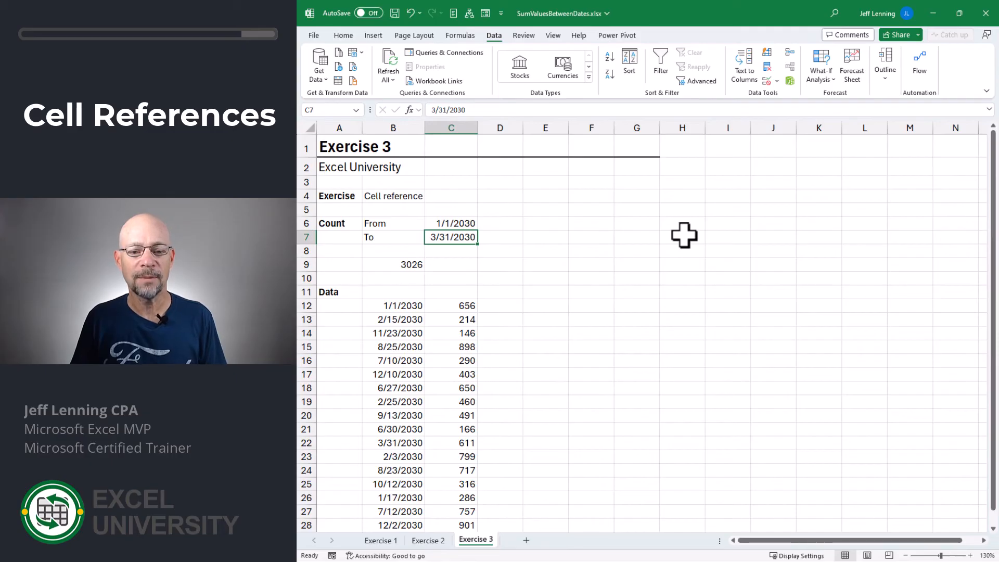
{"action": "type", "text": "1/31/203"}
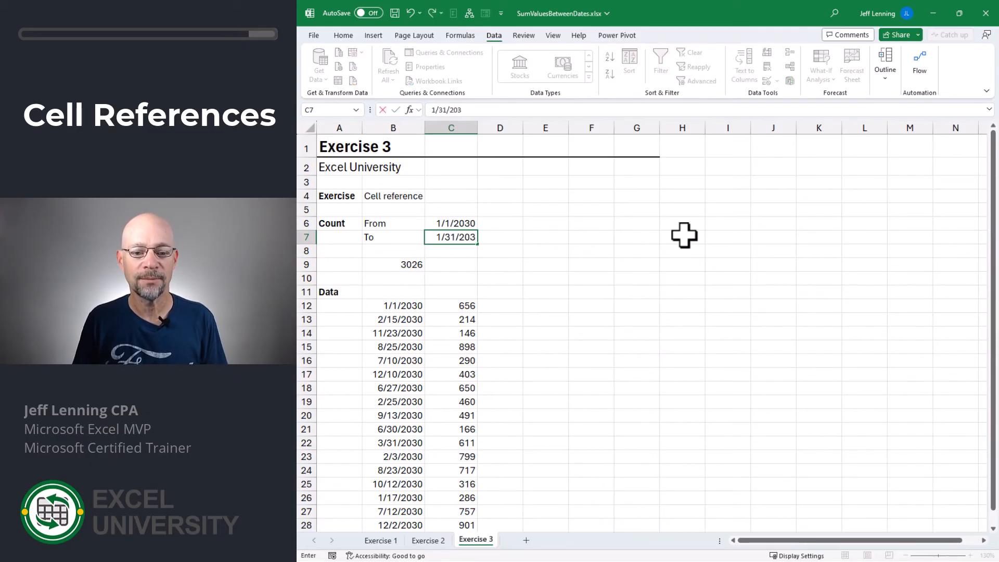